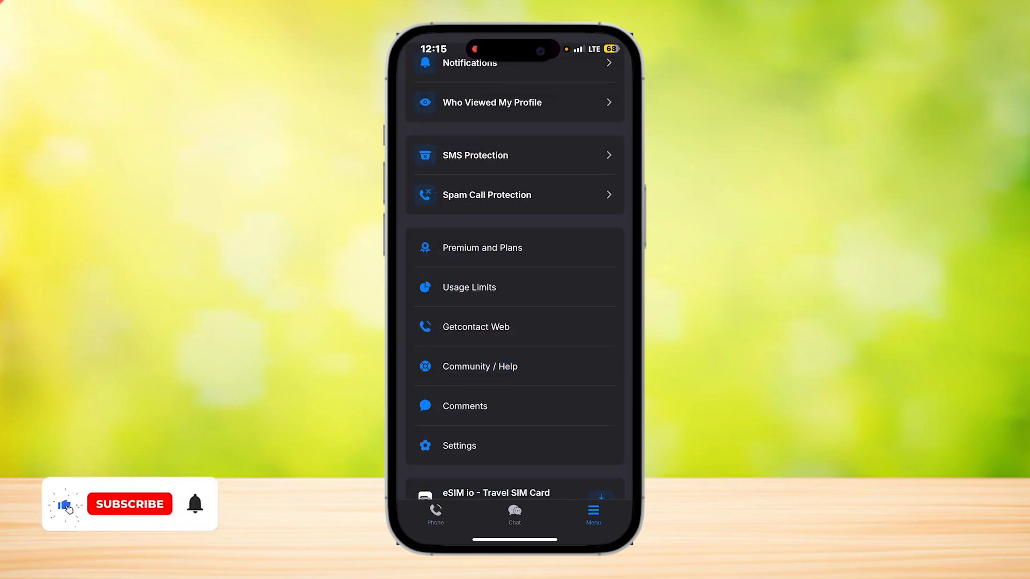
Step: Go from Settings through Account Settings to Manage Account's Freeze and Delete options
{"action": "left_click", "coordinate": [128, 504]}
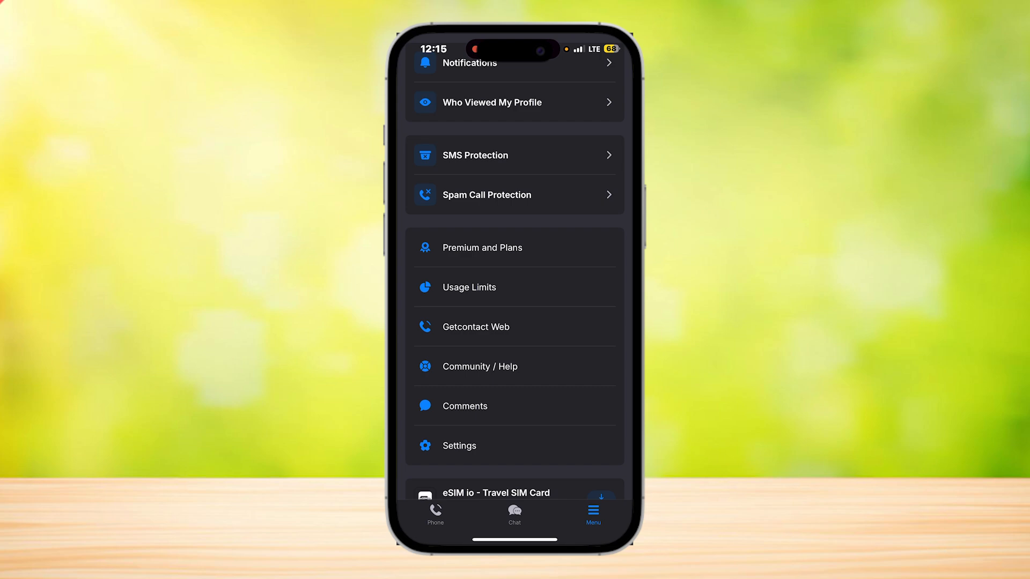
{"action": "left_click", "coordinate": [458, 445]}
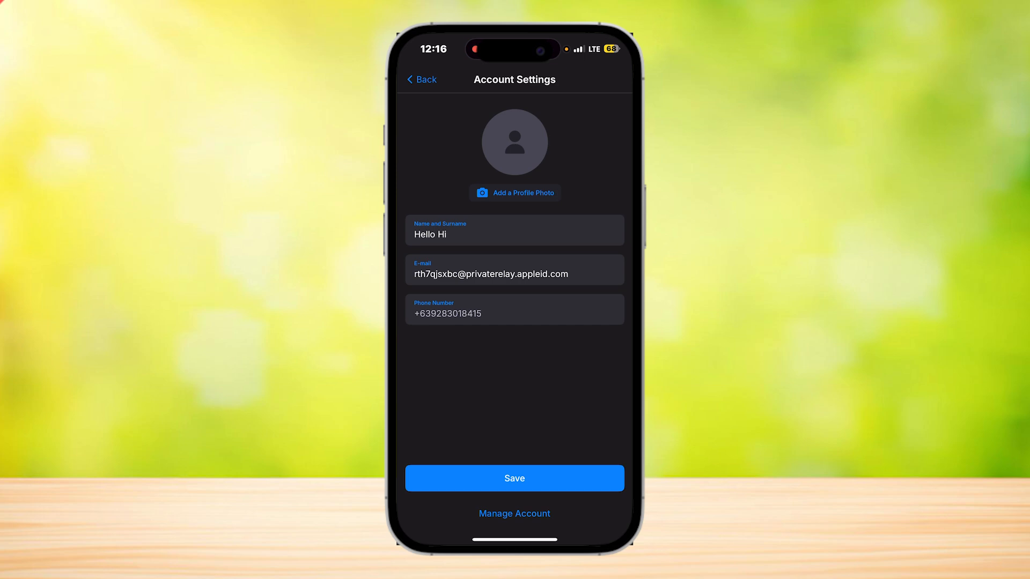
{"action": "left_click", "coordinate": [515, 513]}
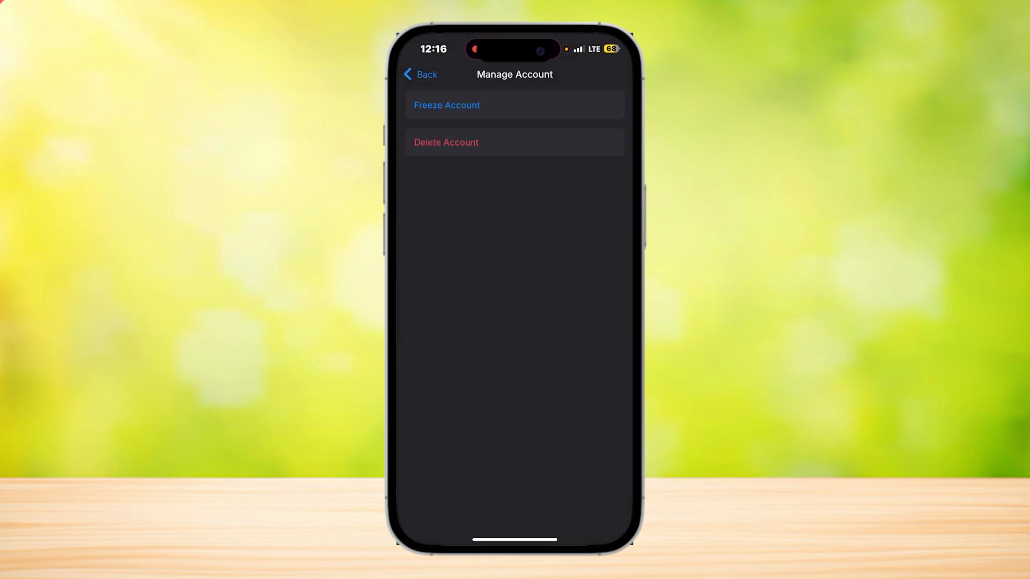